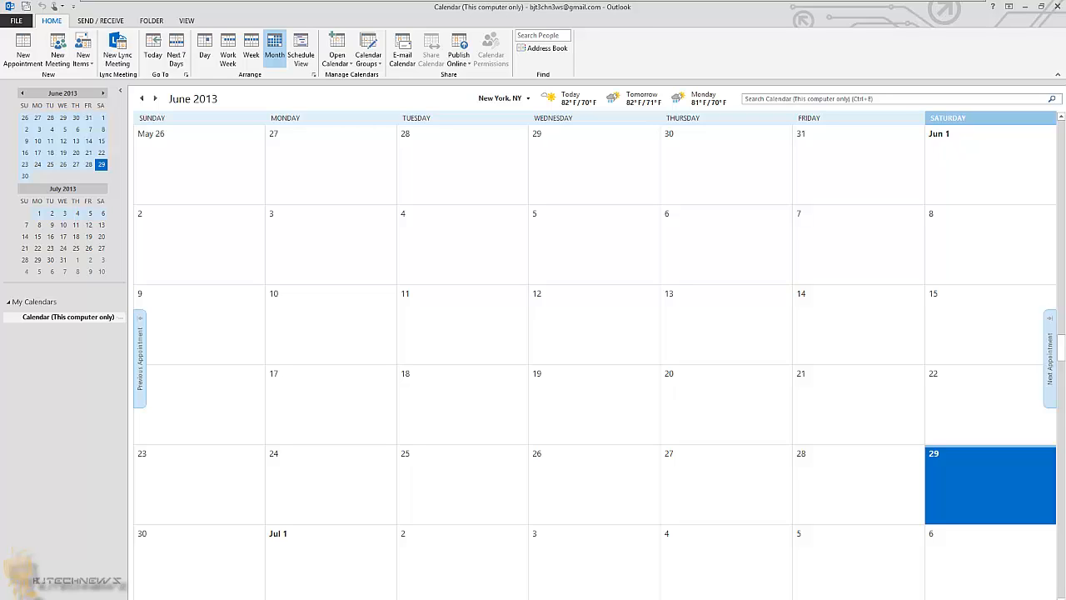
mouse_move(516, 444)
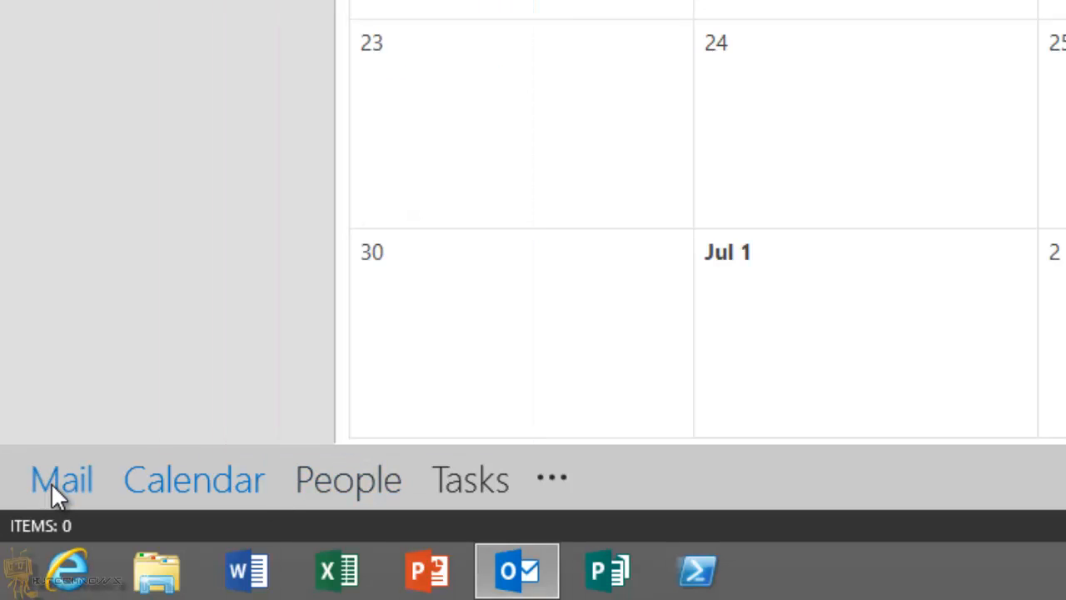
Switch from the calendar to Mail and reopen the Inbox folder.
click(60, 479)
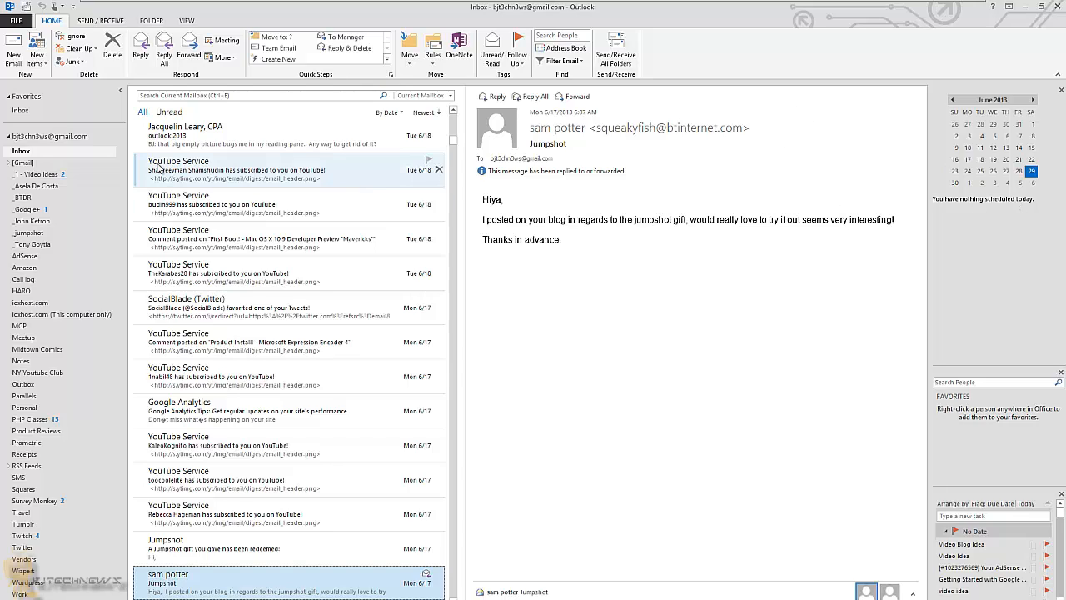
mouse_move(25, 282)
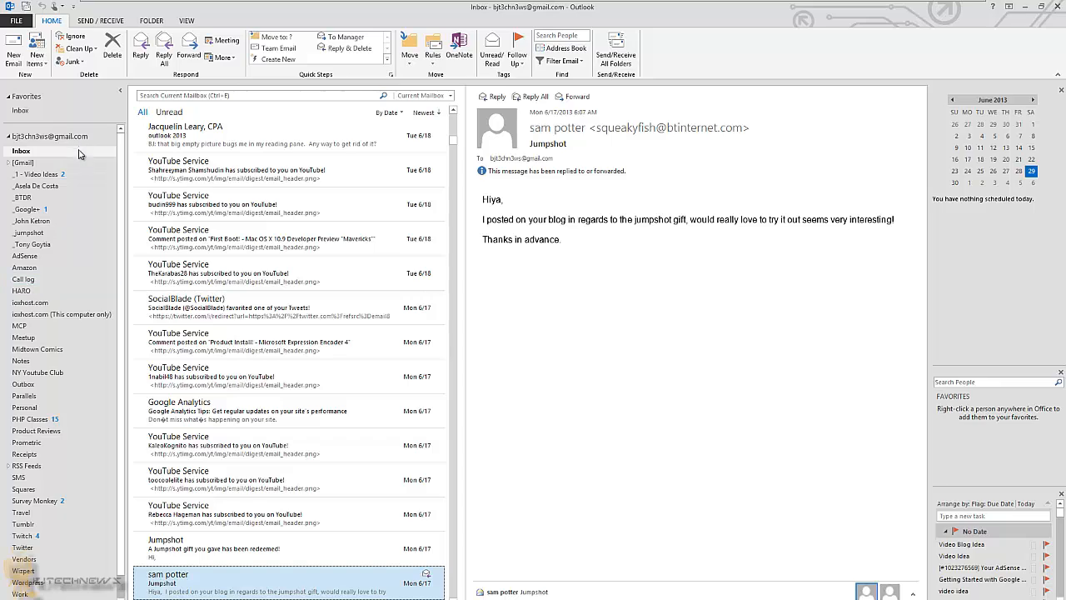
mouse_move(81, 191)
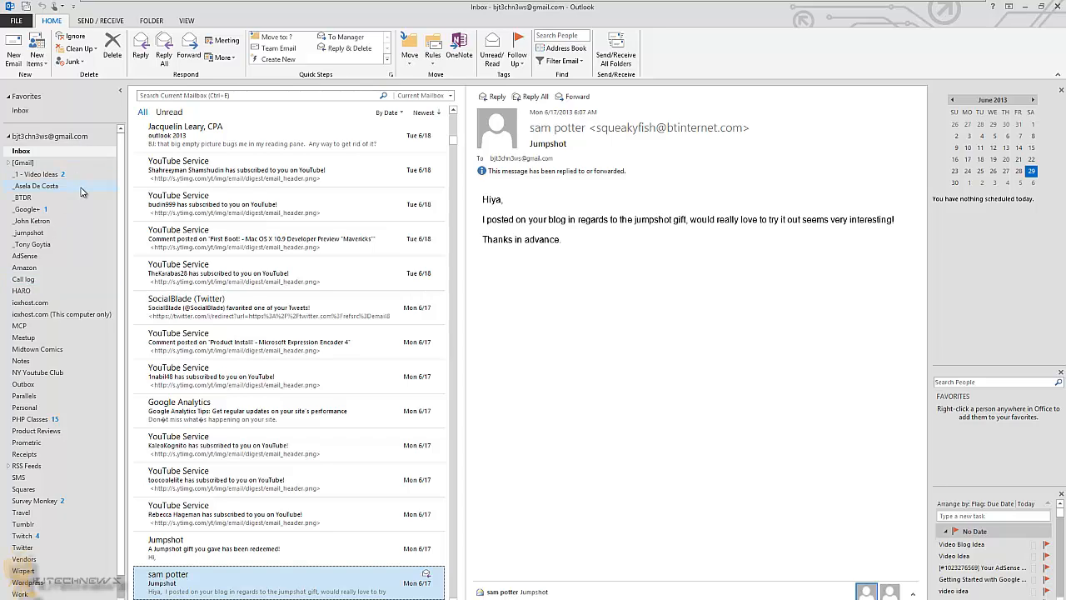
mouse_move(72, 325)
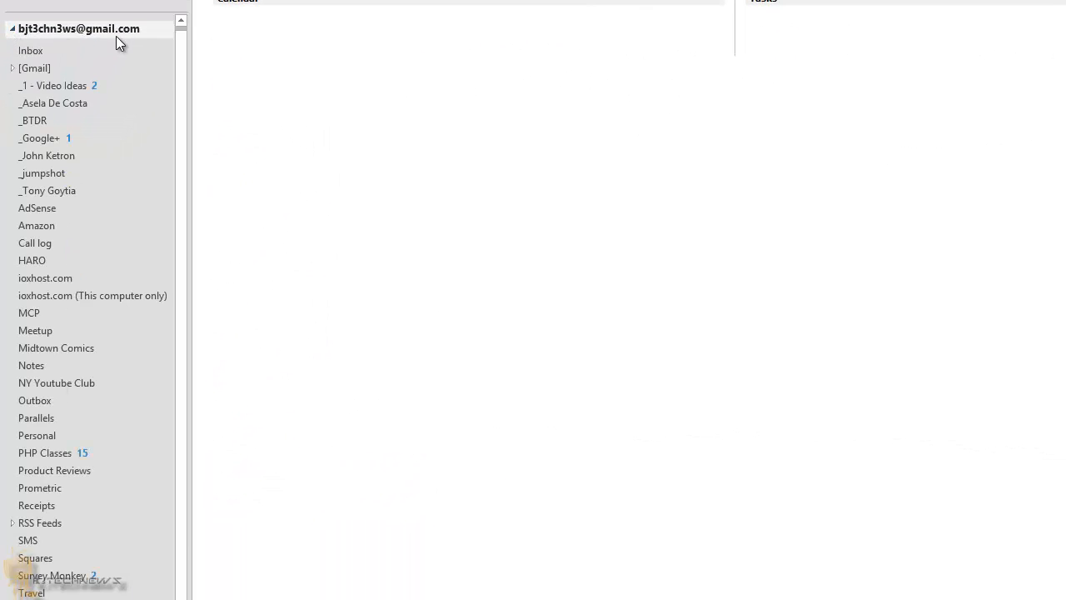
mouse_move(156, 90)
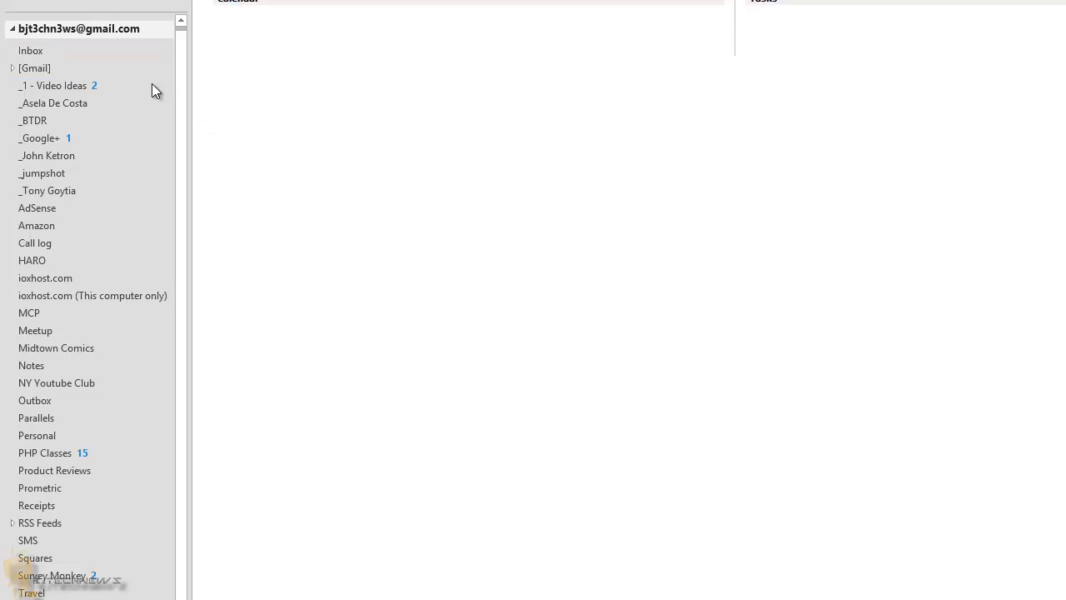
click(31, 50)
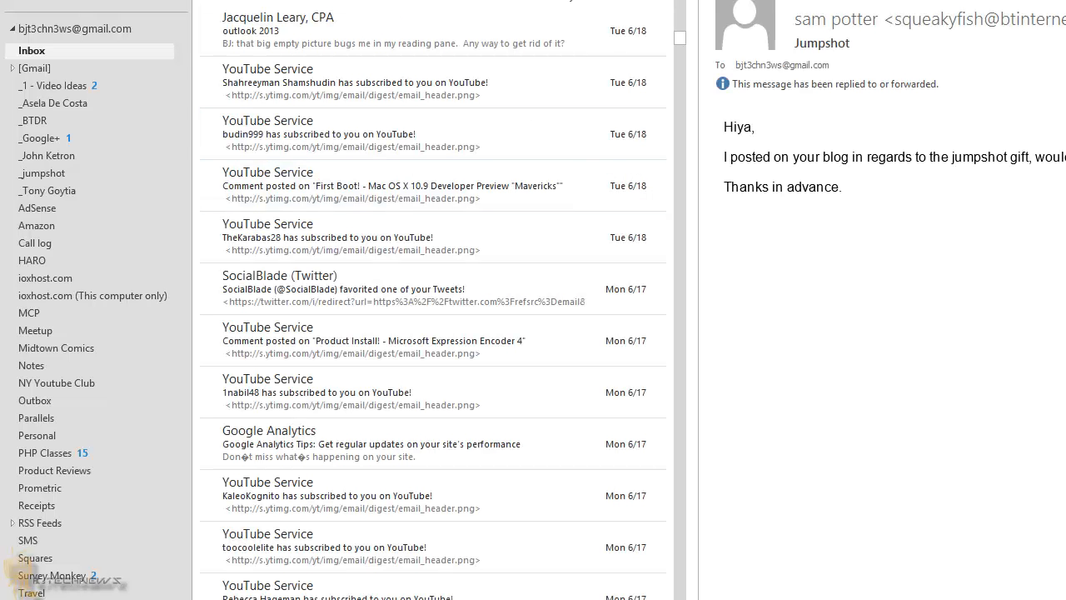
mouse_move(352, 286)
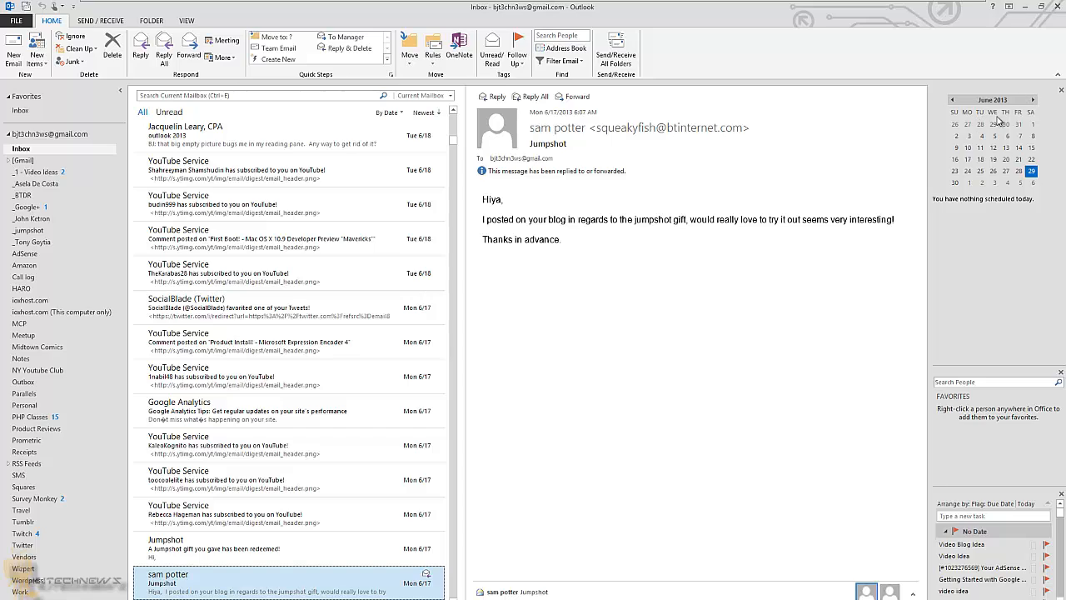
mouse_move(1007, 508)
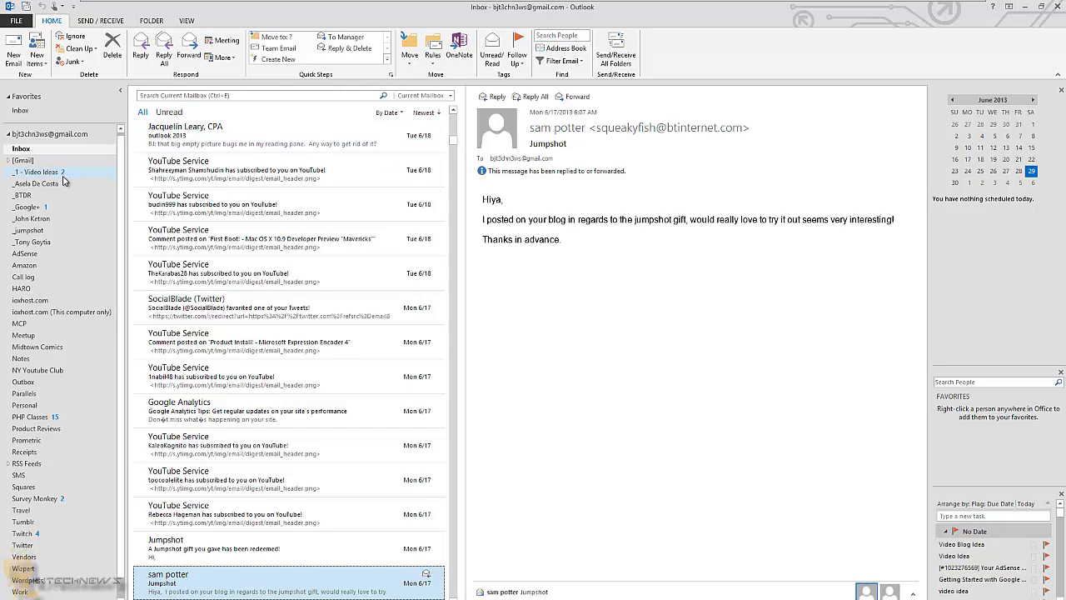
mouse_move(66, 181)
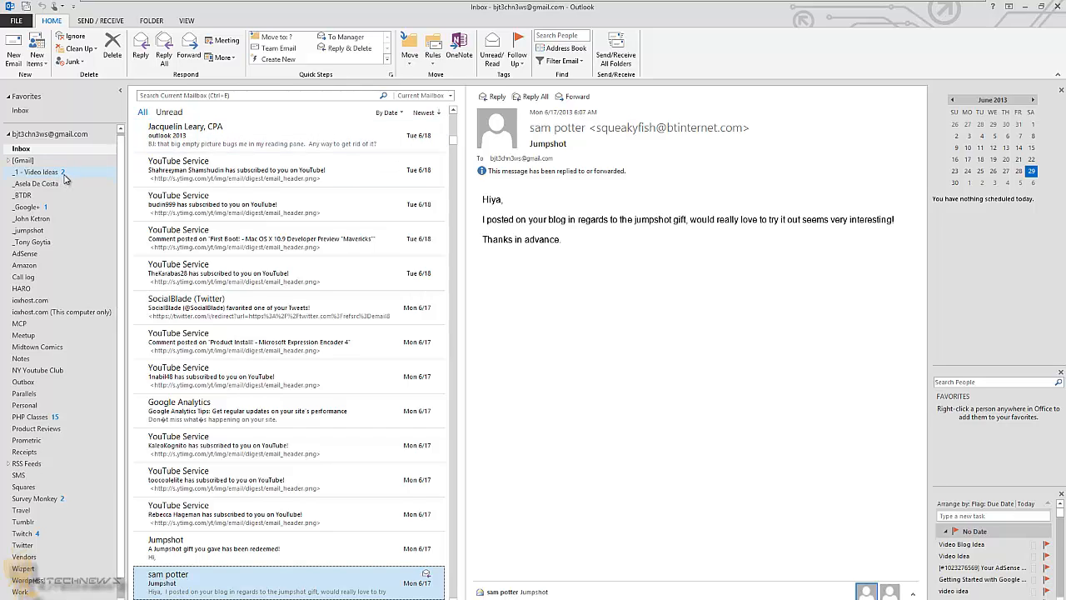
mouse_move(40, 176)
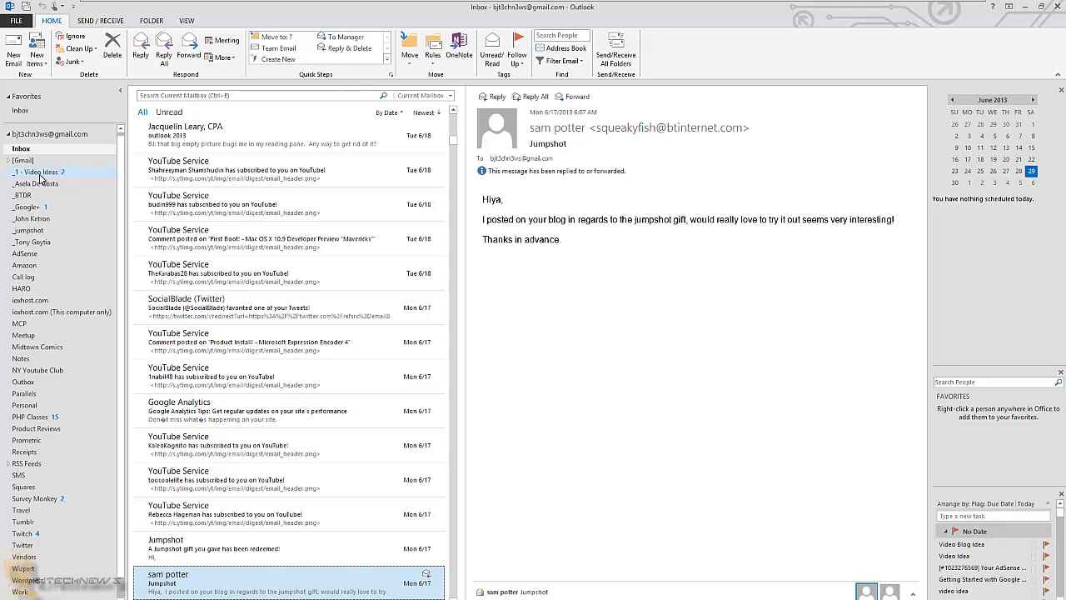
click(37, 171)
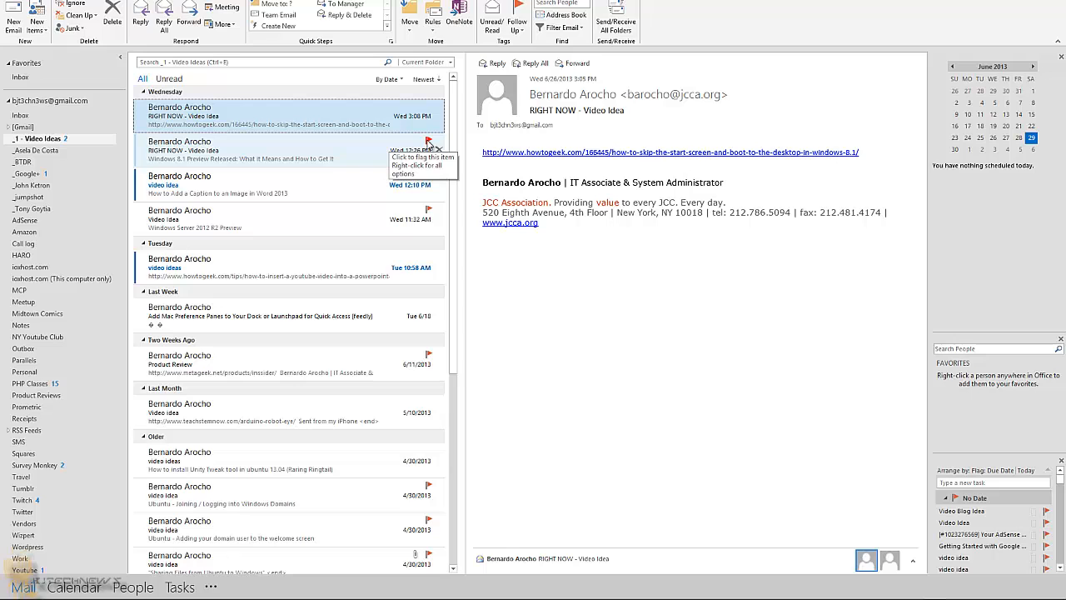
mouse_move(436, 294)
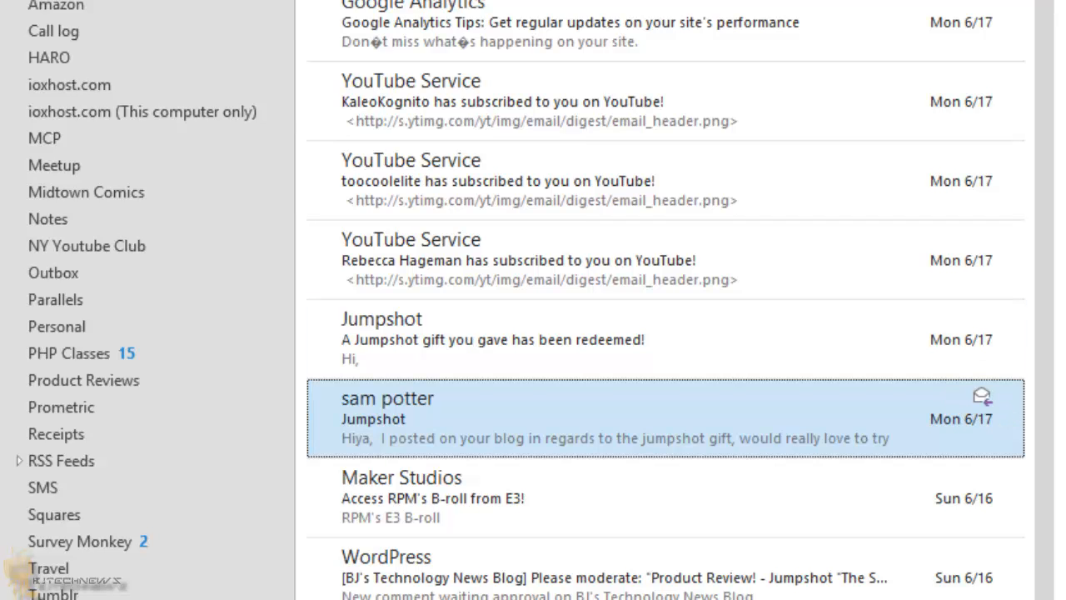
mouse_move(914, 121)
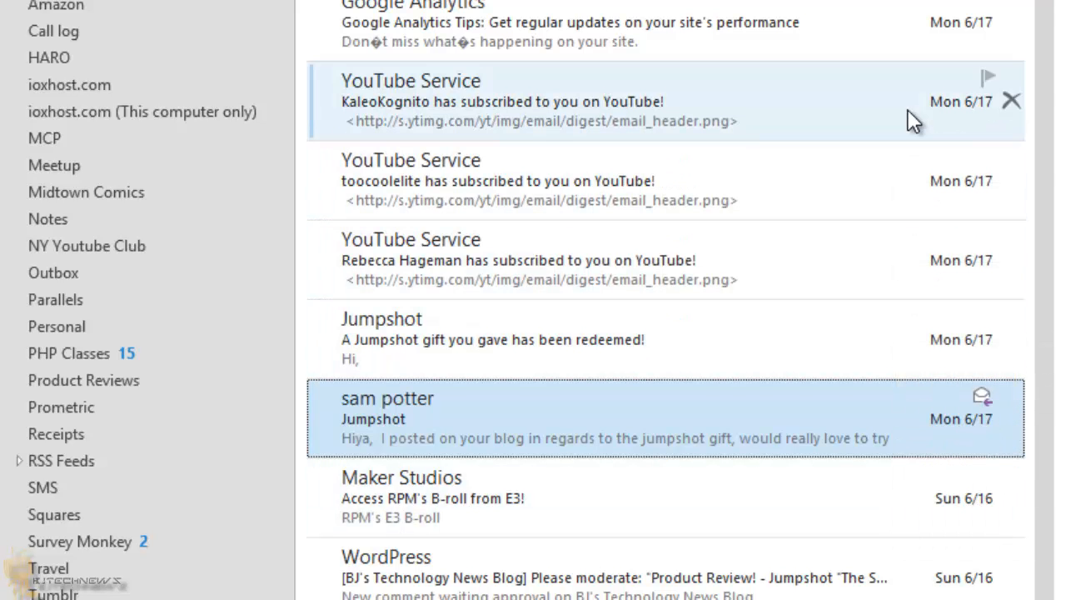
Scroll the Inbox back to the 5/28/2013 YouTube Service subscription notification.
scroll(down, 3)
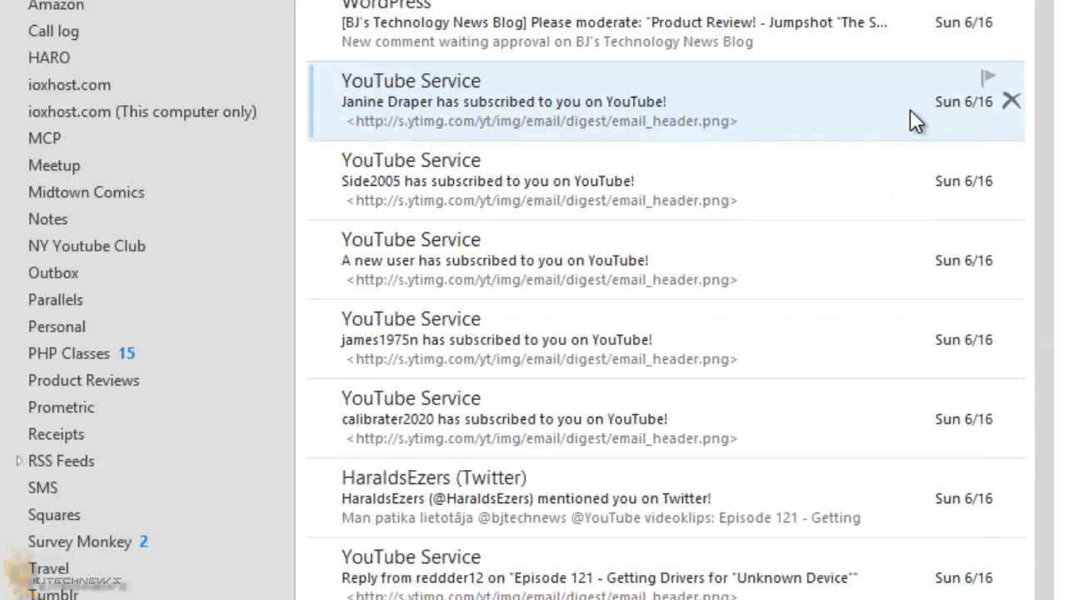
scroll(down, 3)
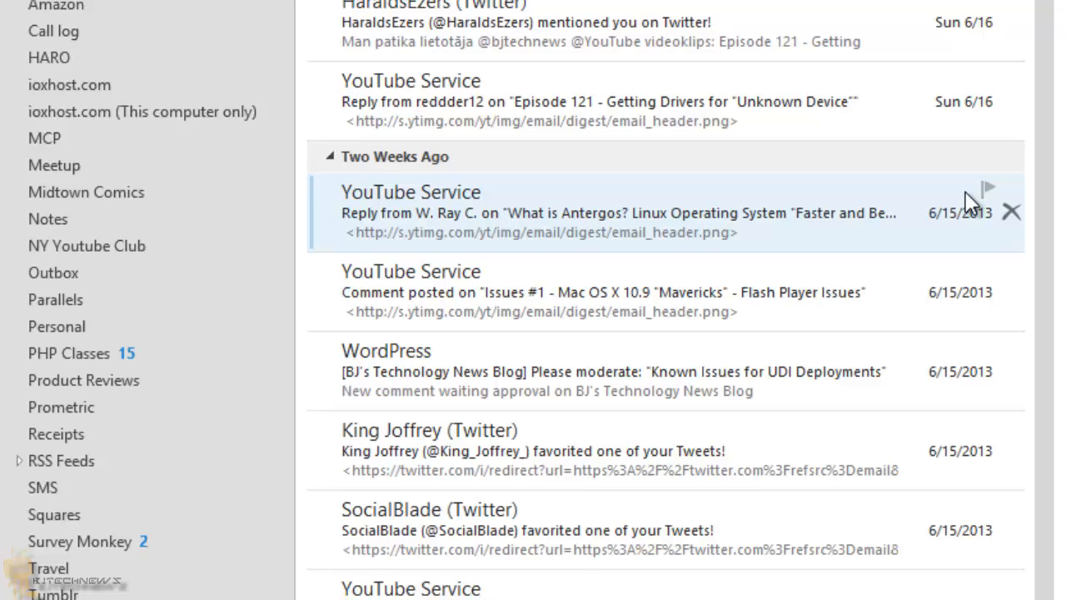
mouse_move(948, 204)
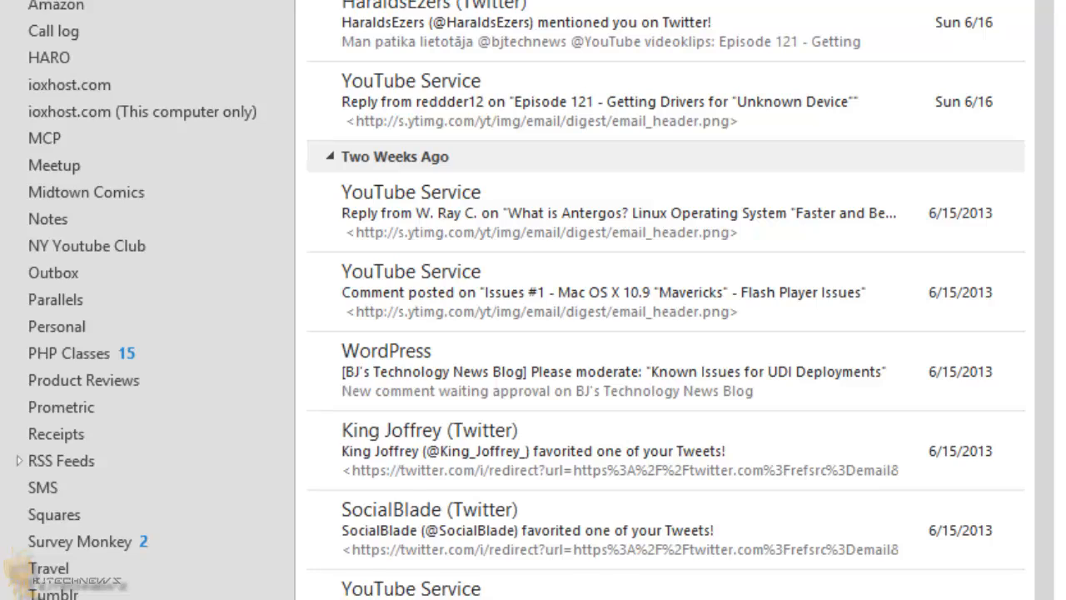
scroll(down, 3)
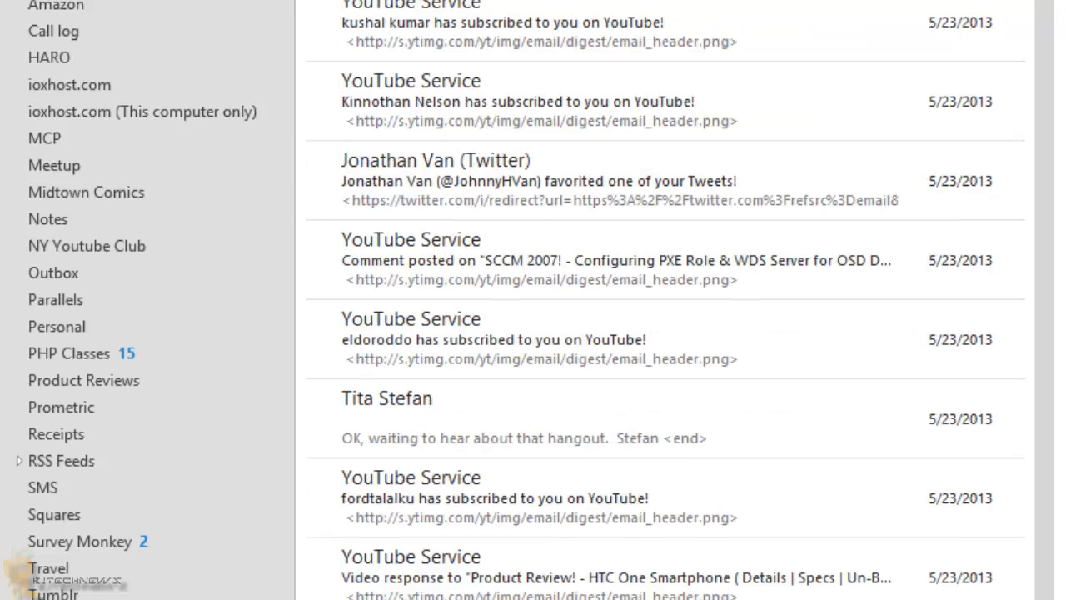
scroll(down, 3)
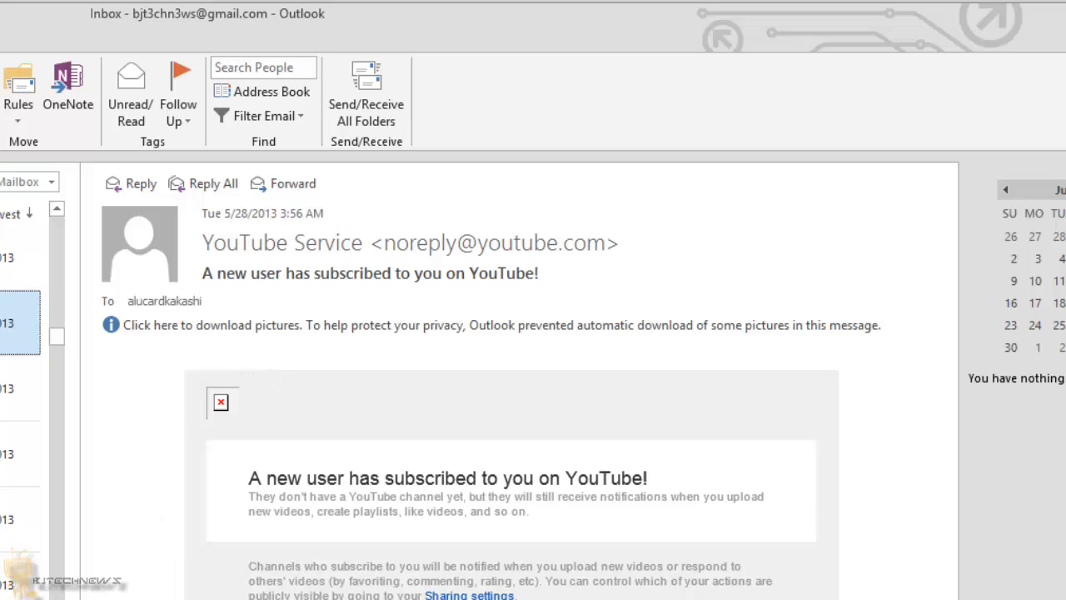
mouse_move(210, 483)
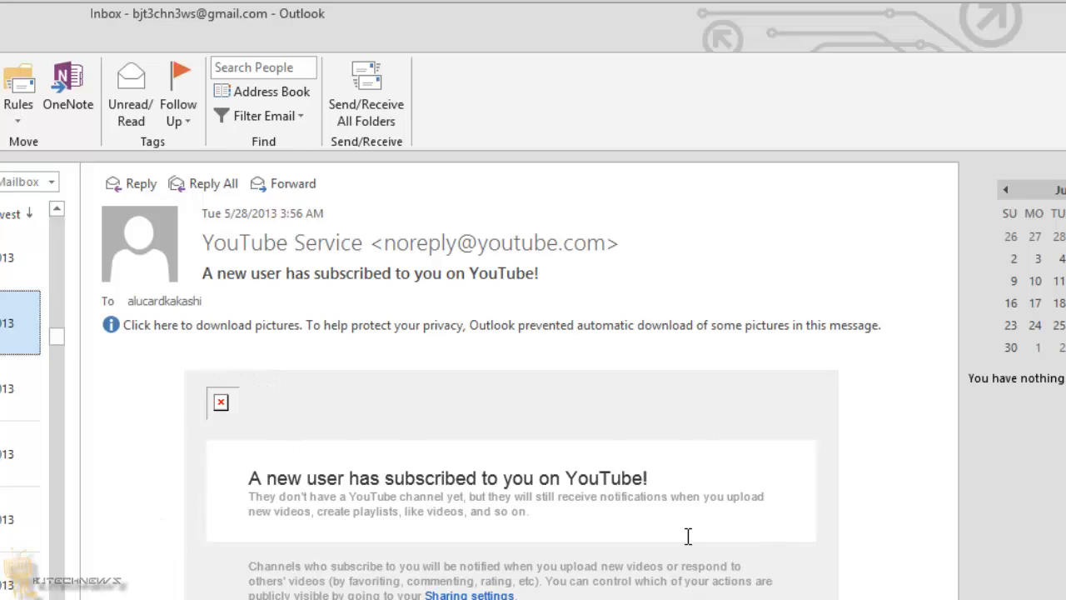
mouse_move(218, 419)
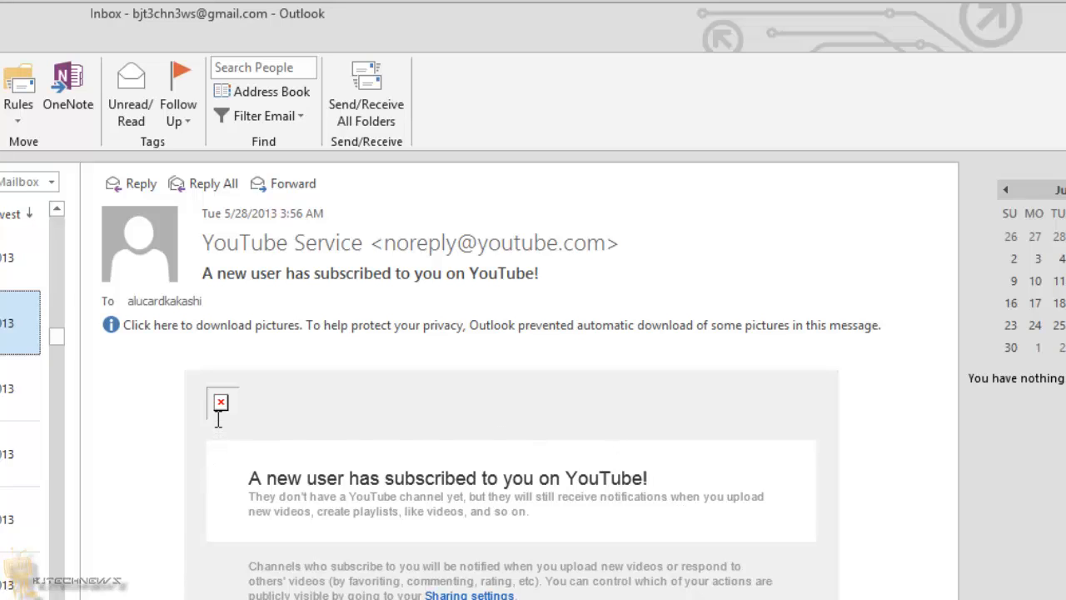
mouse_move(217, 399)
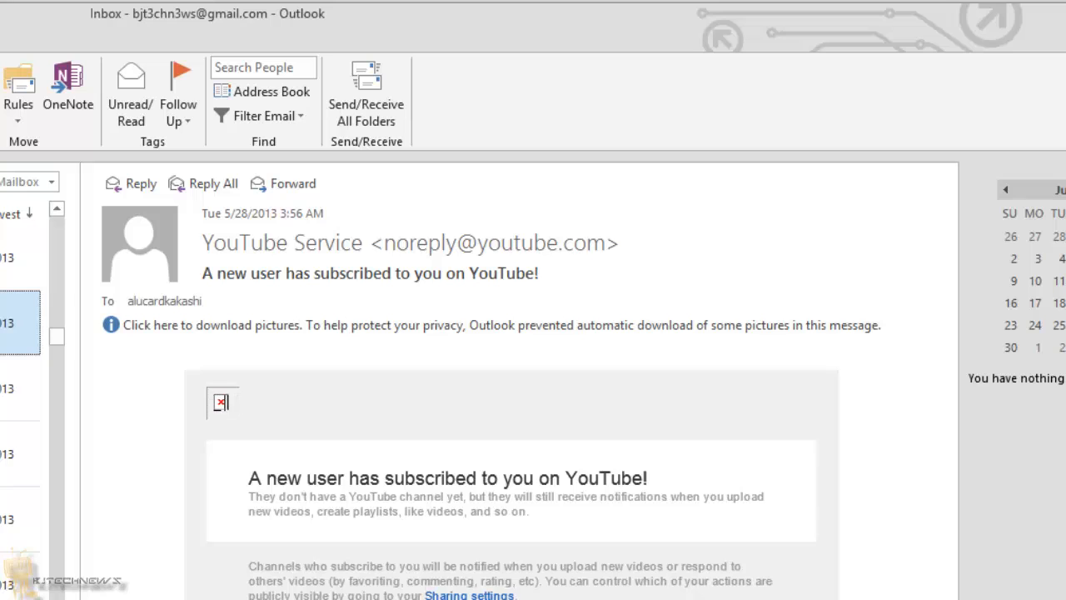
mouse_move(226, 575)
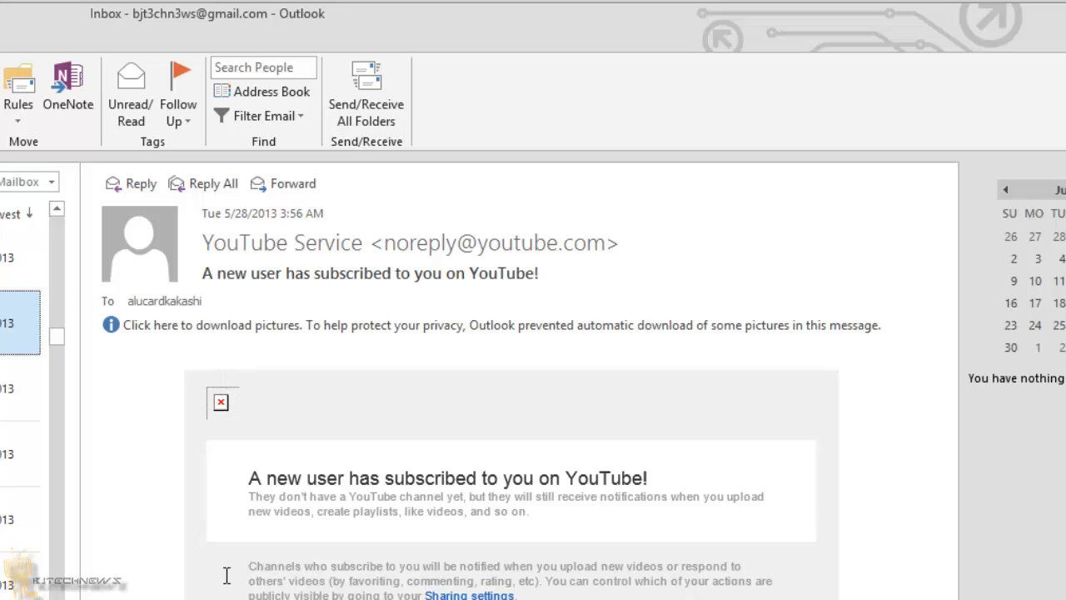
mouse_move(744, 423)
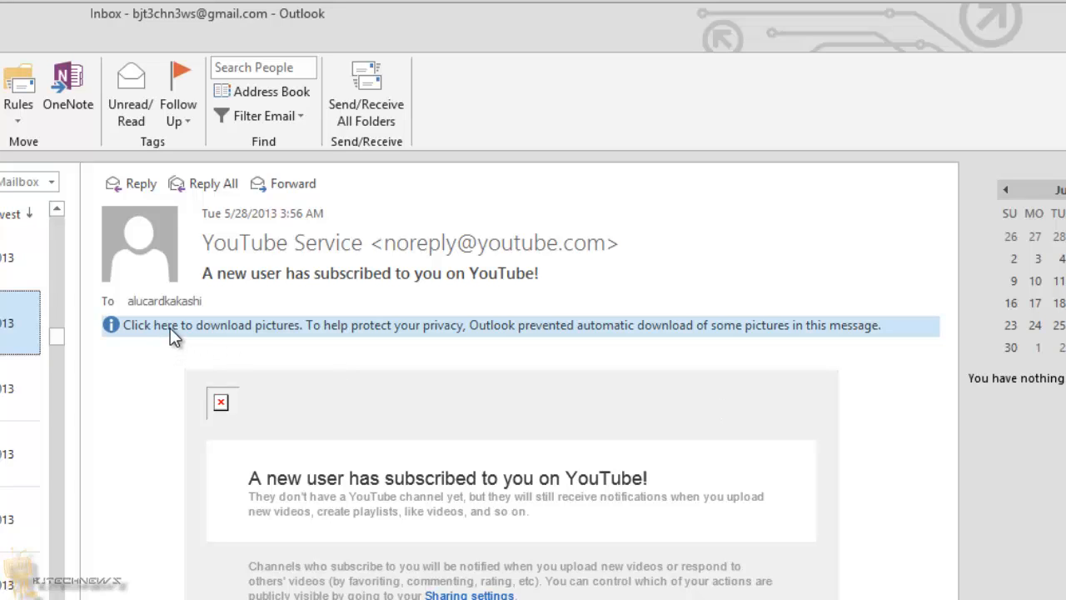
mouse_move(516, 350)
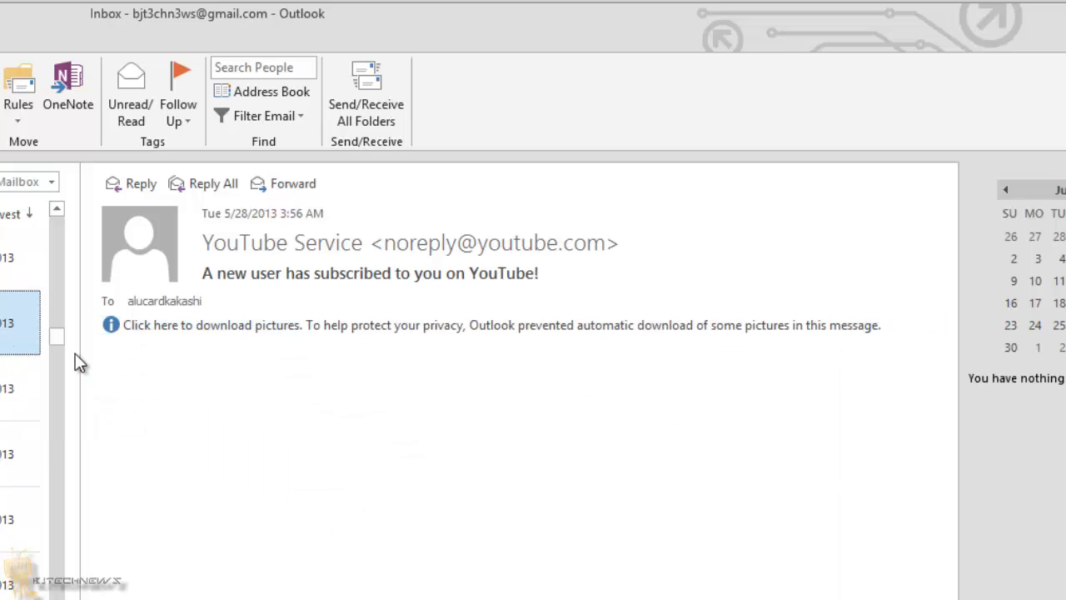
click(210, 325)
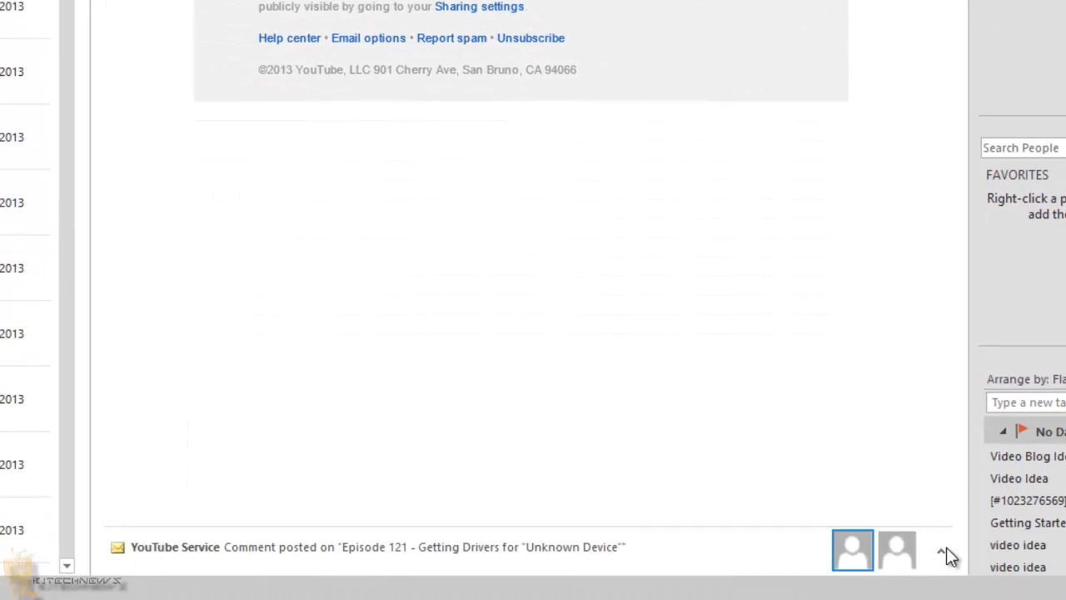
mouse_move(370, 560)
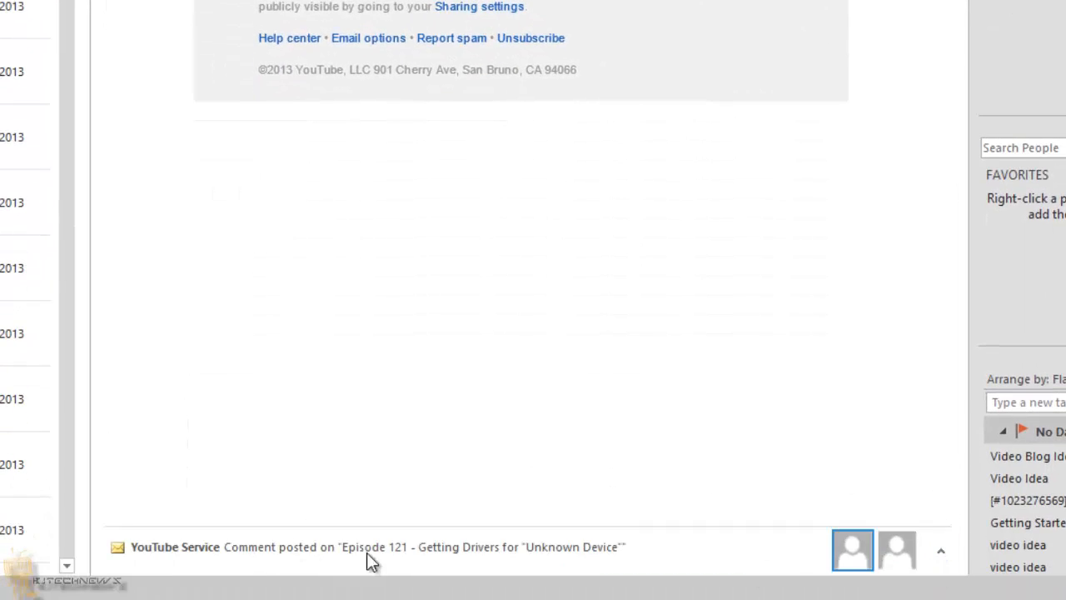
mouse_move(940, 550)
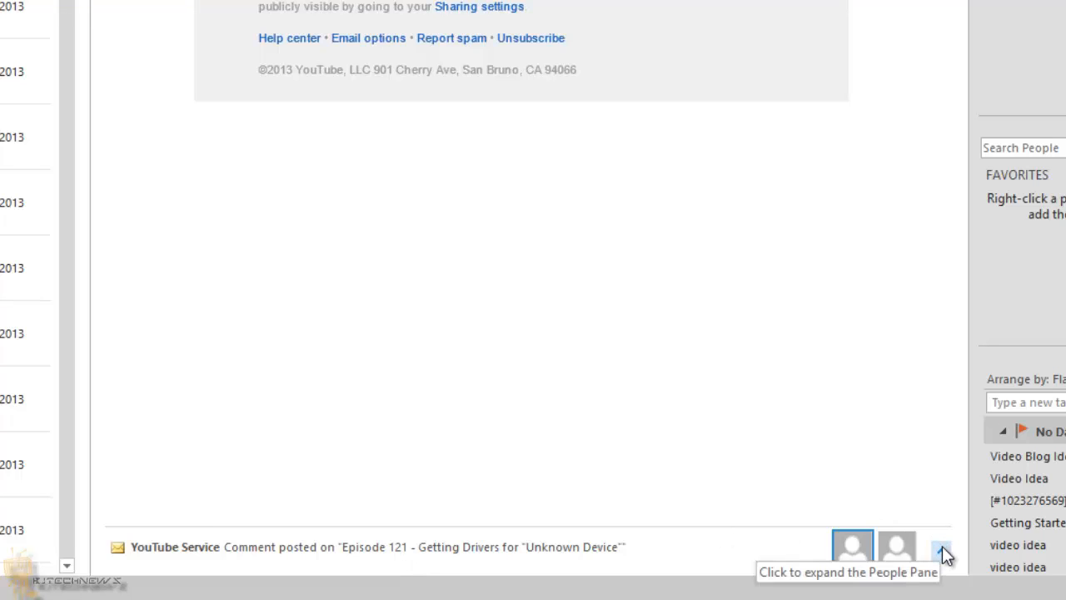
Expand the People Pane to list YouTube Service's recent comment notifications.
click(942, 551)
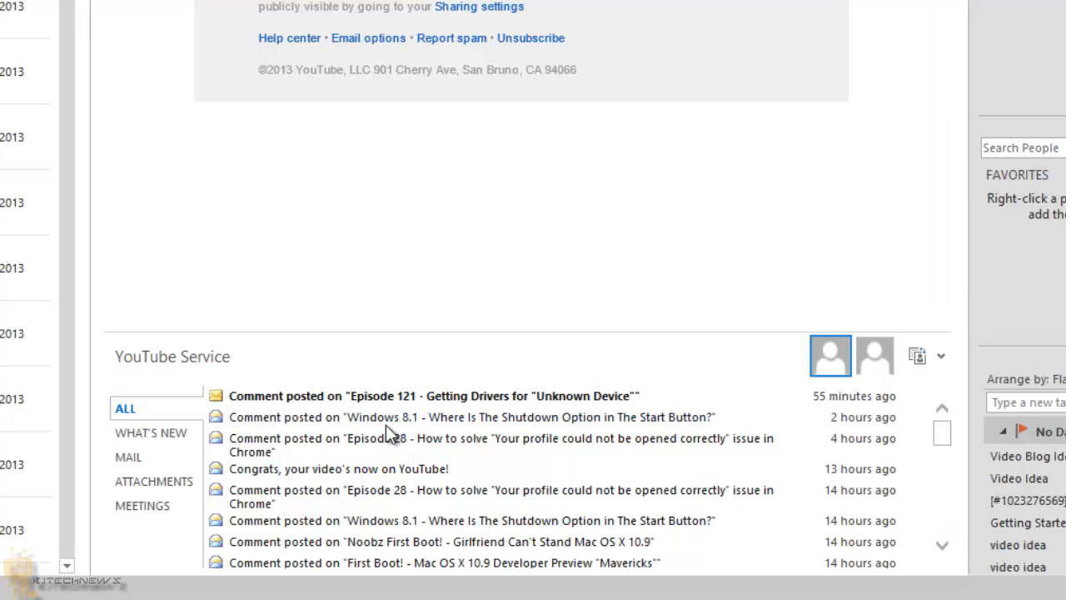
scroll(down, 3)
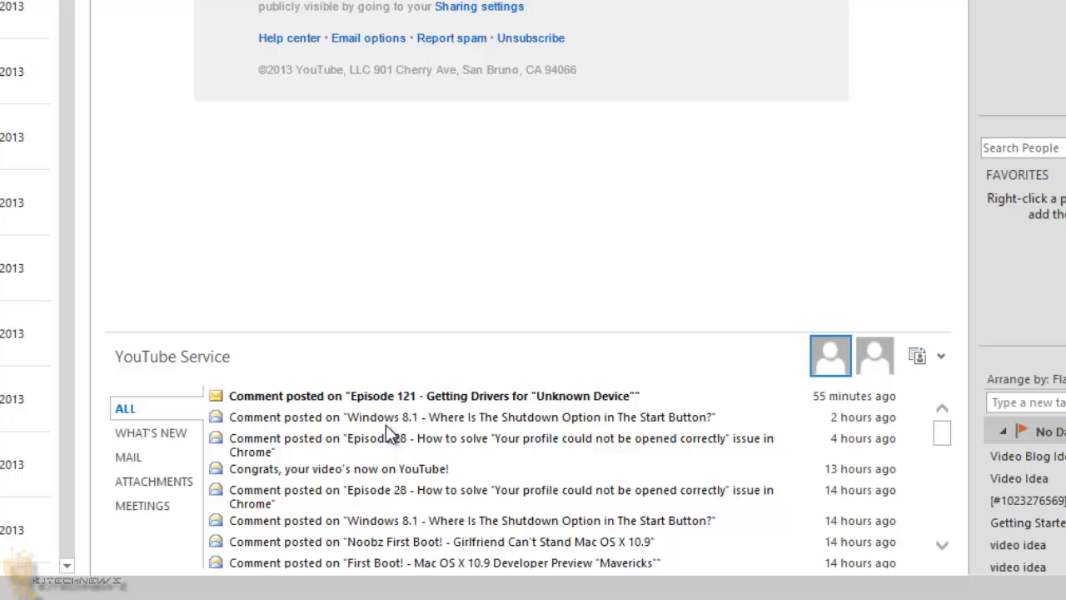
mouse_move(971, 362)
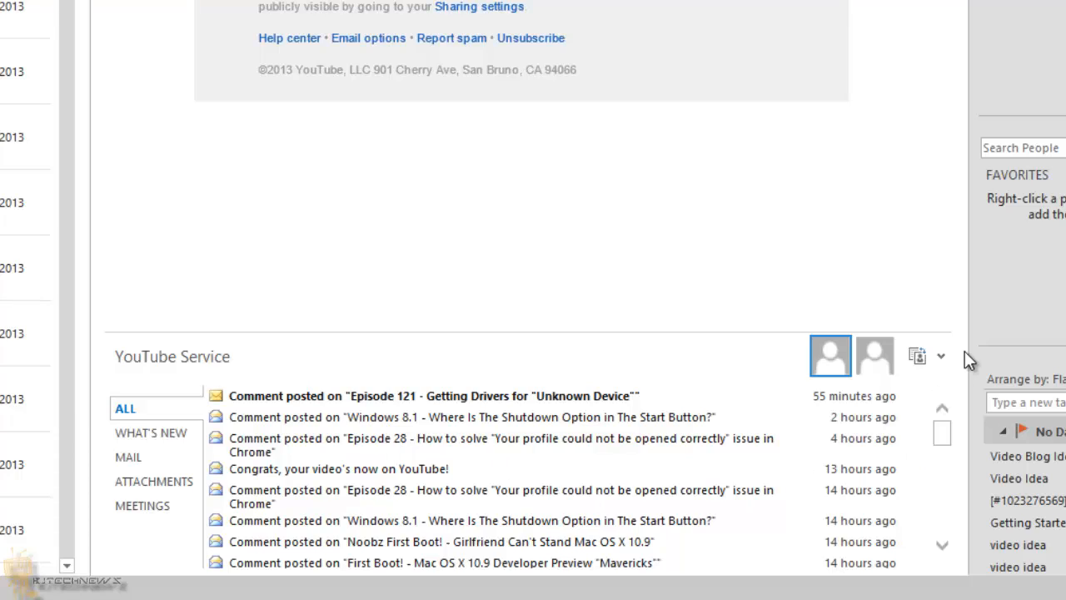
mouse_move(699, 465)
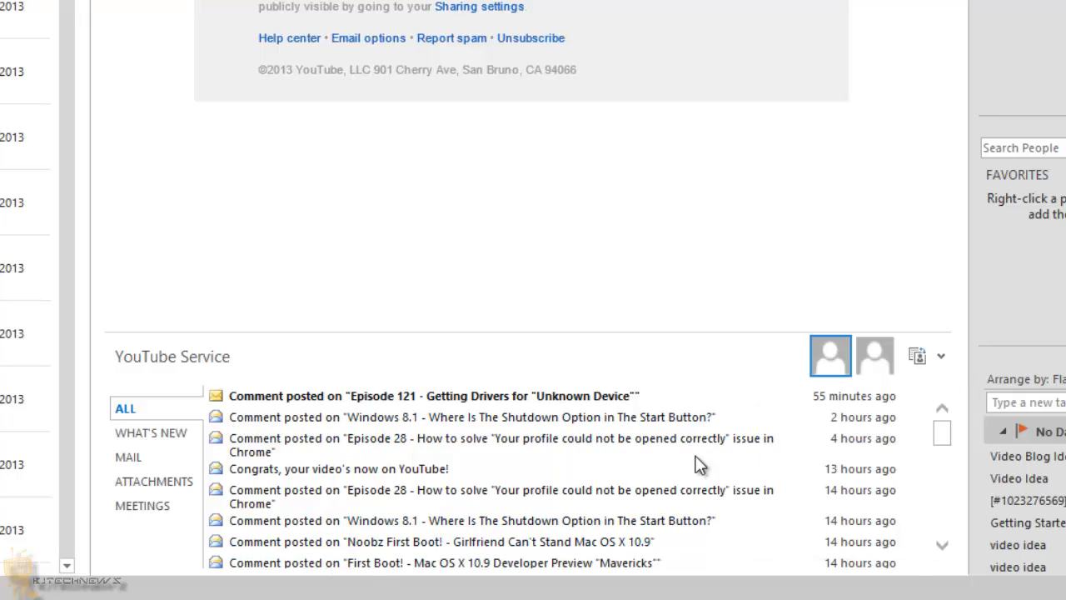
mouse_move(808, 396)
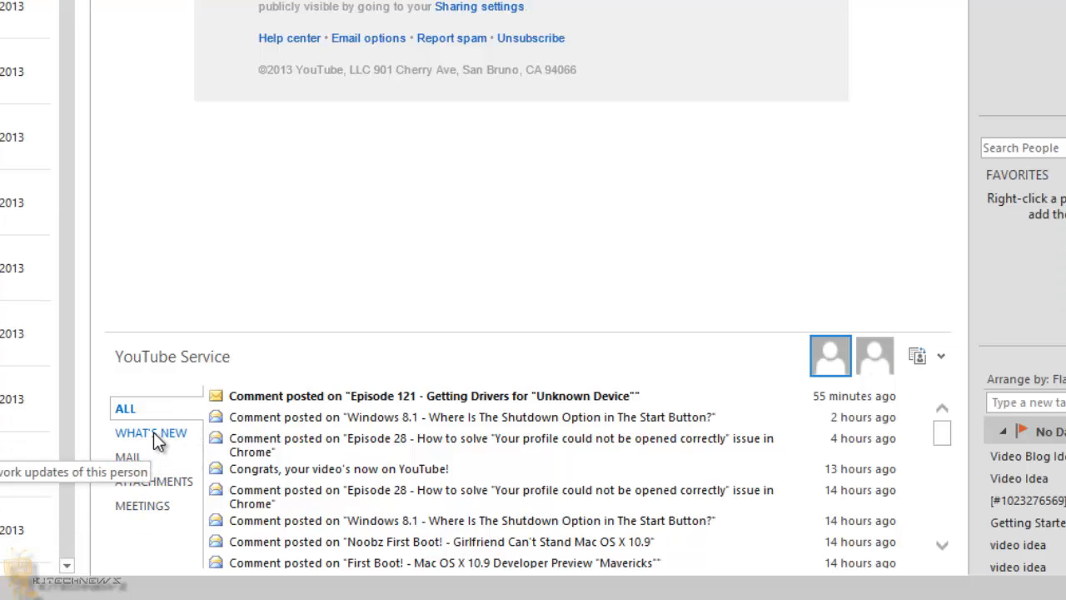
Cycle the People Pane through What's New, Mail, Attachments and Meetings filters.
click(151, 432)
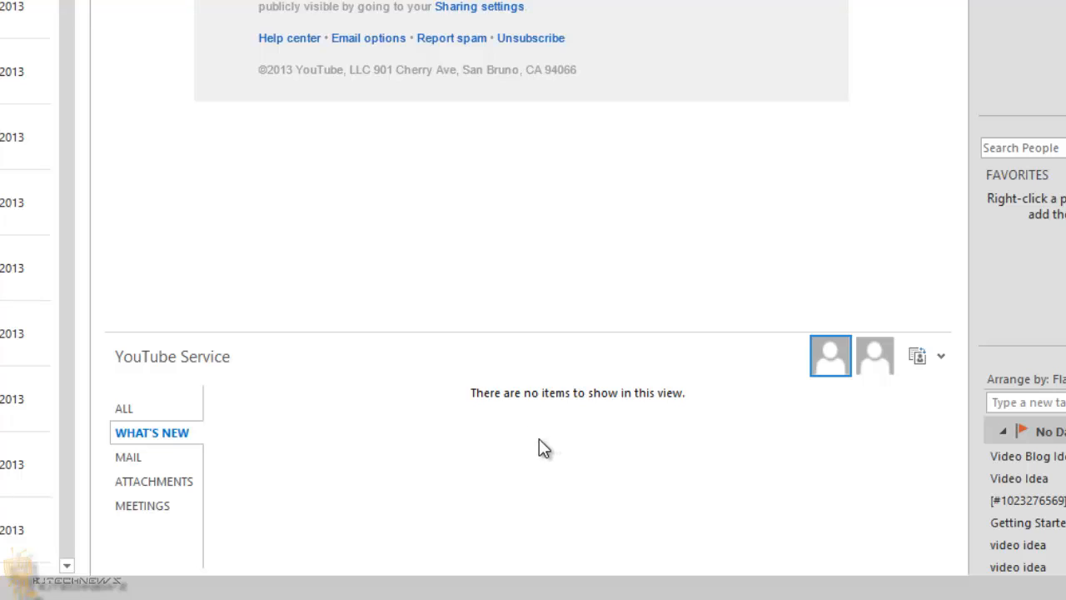
click(128, 456)
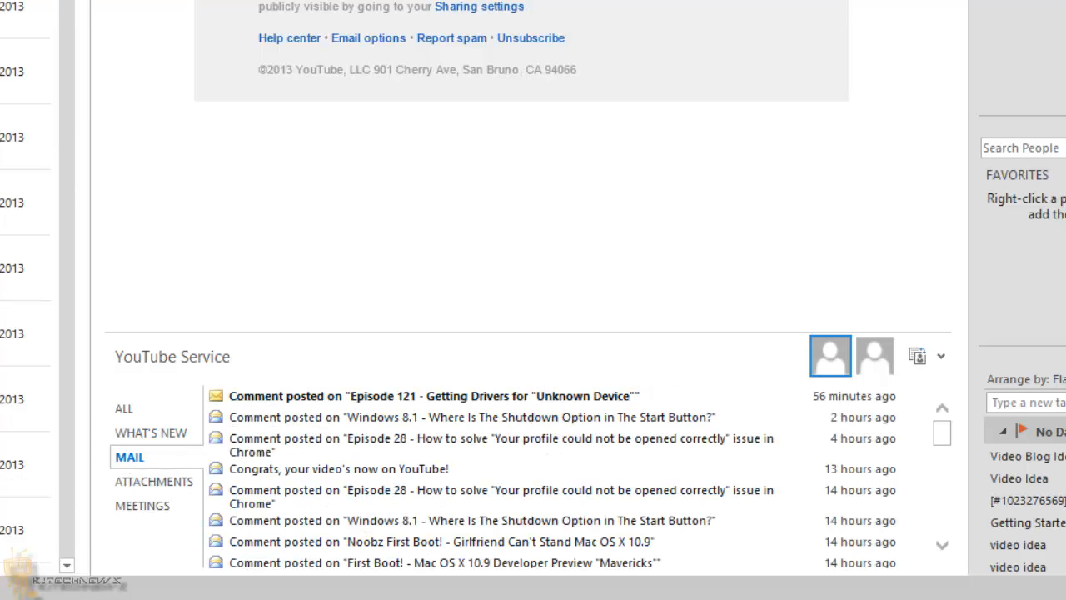
click(156, 481)
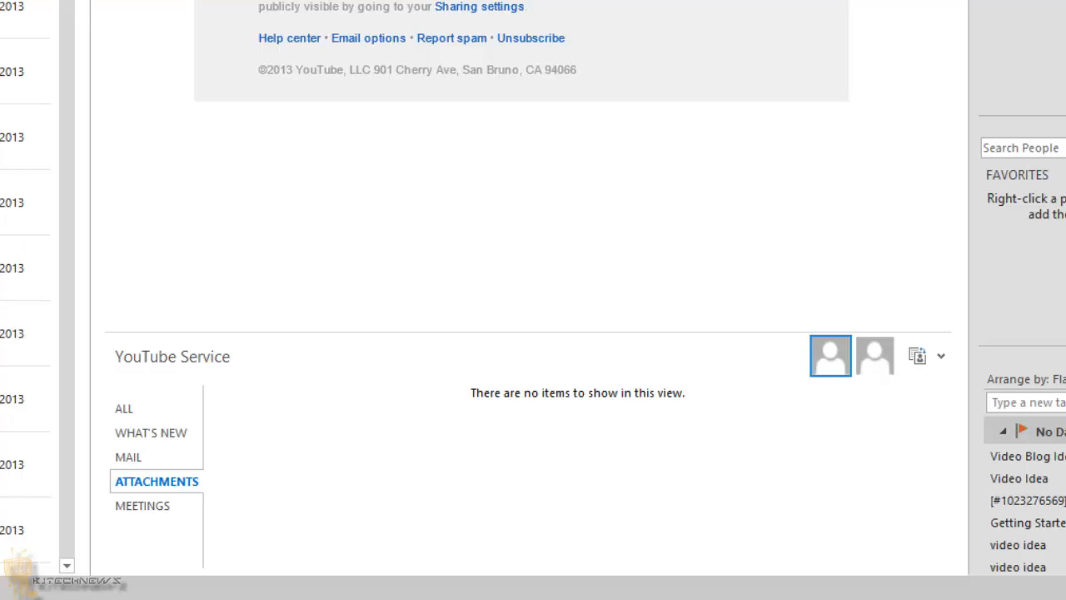
mouse_move(293, 455)
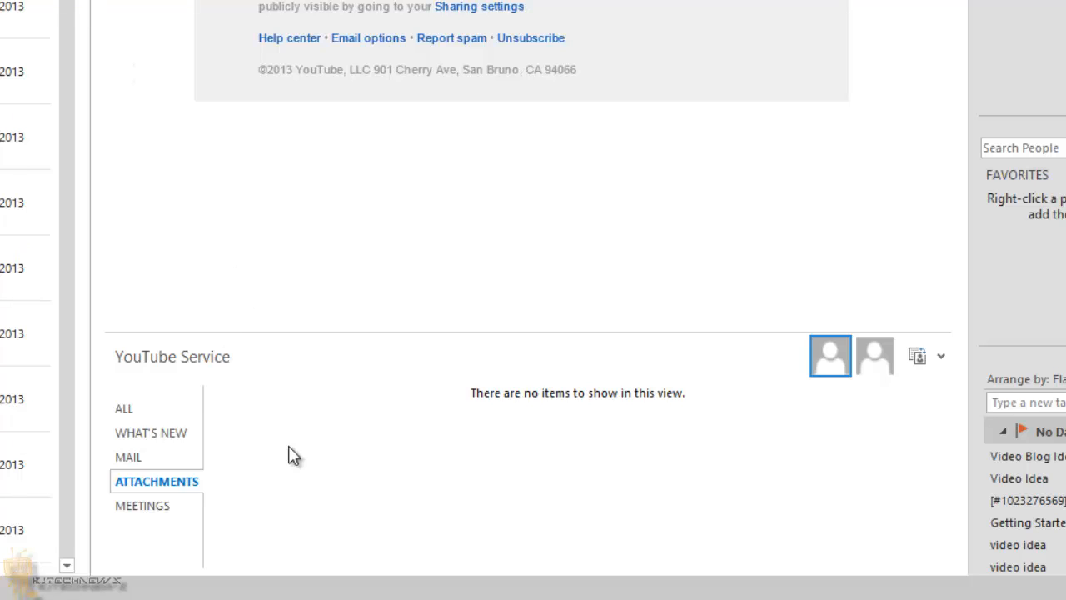
click(143, 506)
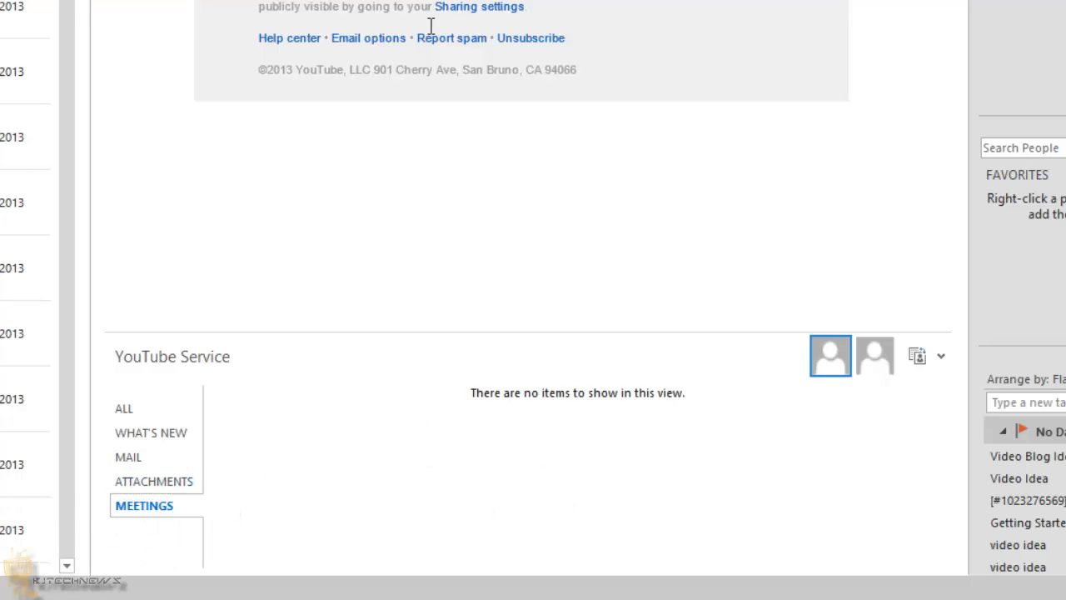
mouse_move(370, 321)
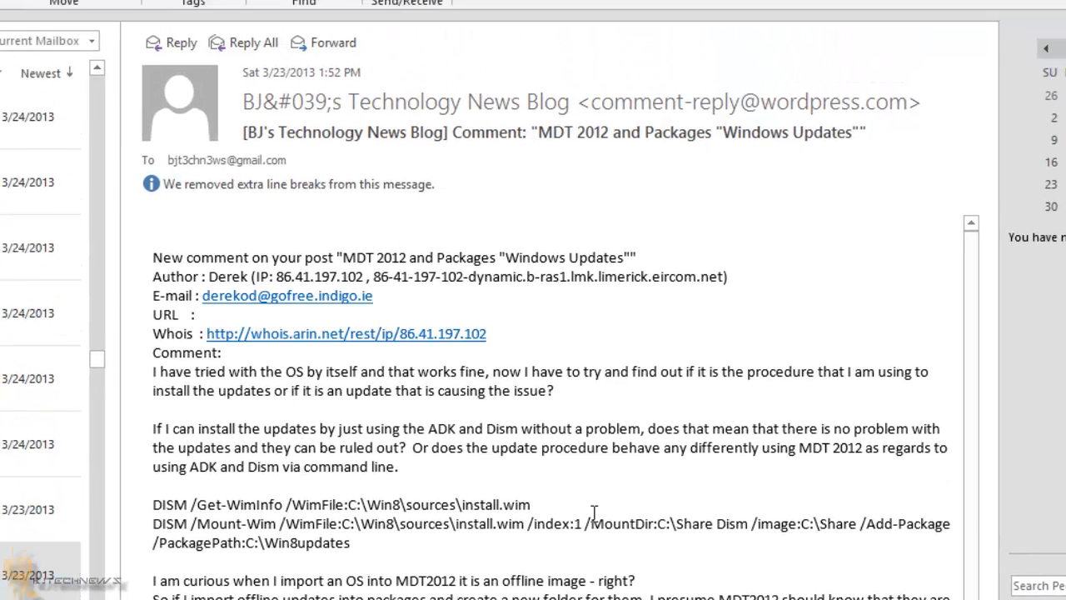
mouse_move(314, 462)
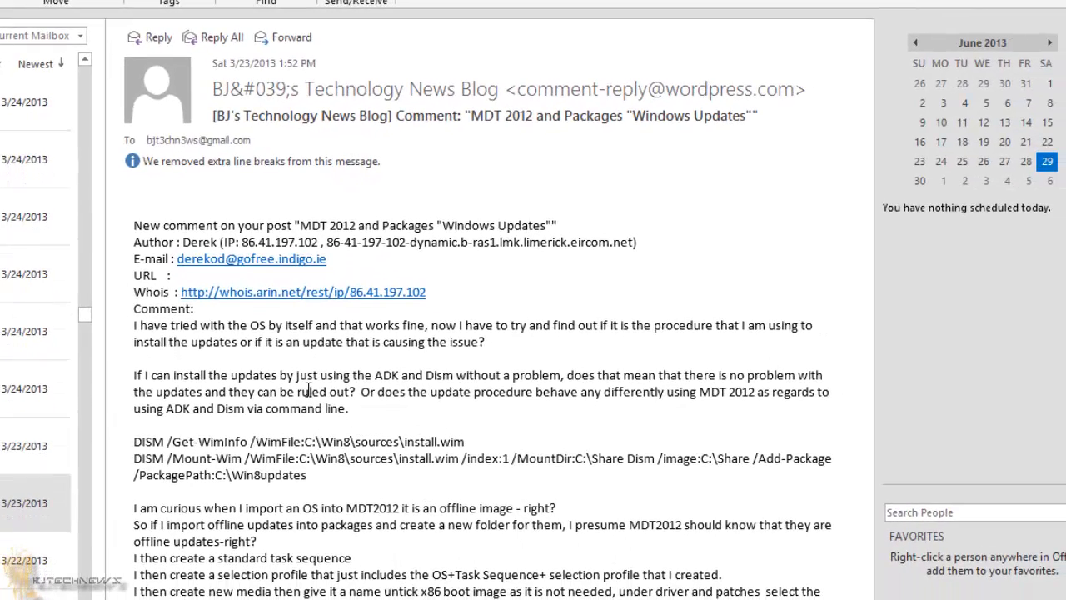
Show the 'MDT 2012 and Packages' blog comment and zoom its text to about 260%.
scroll(down, 3)
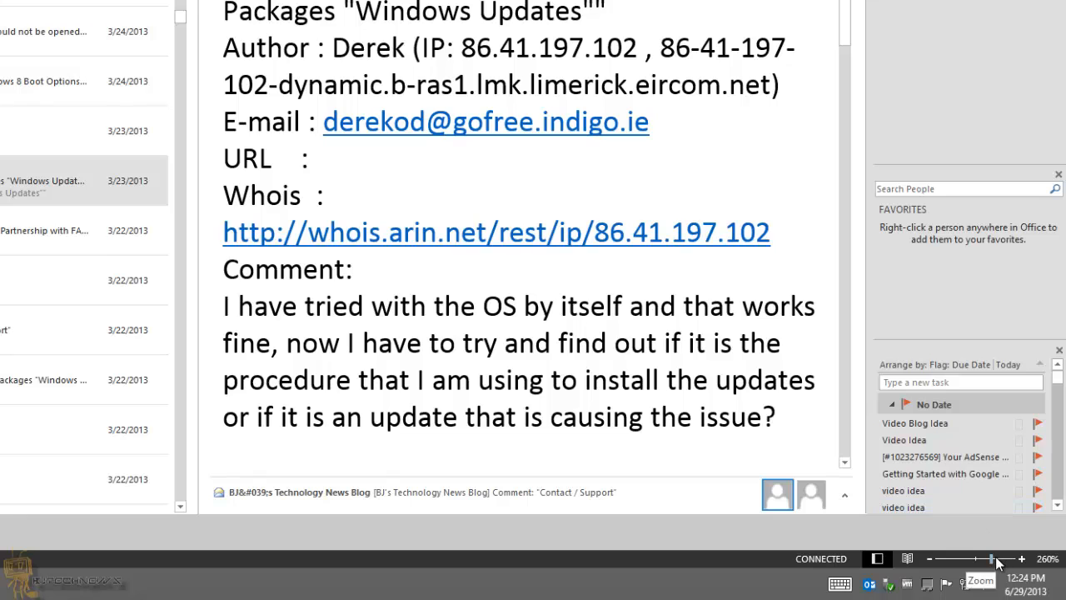
drag(991, 559, 981, 559)
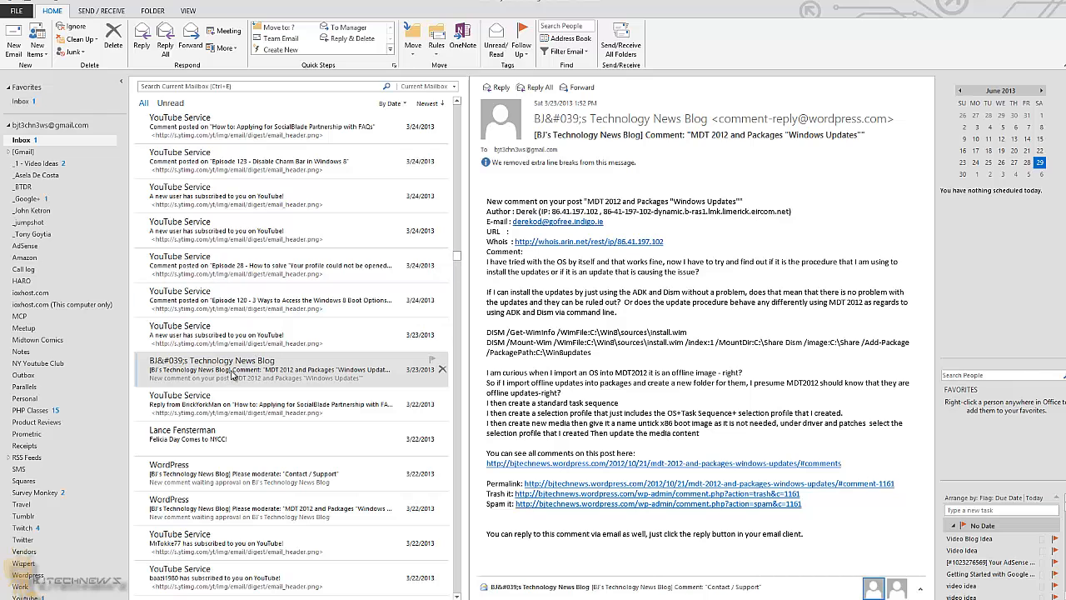
click(233, 365)
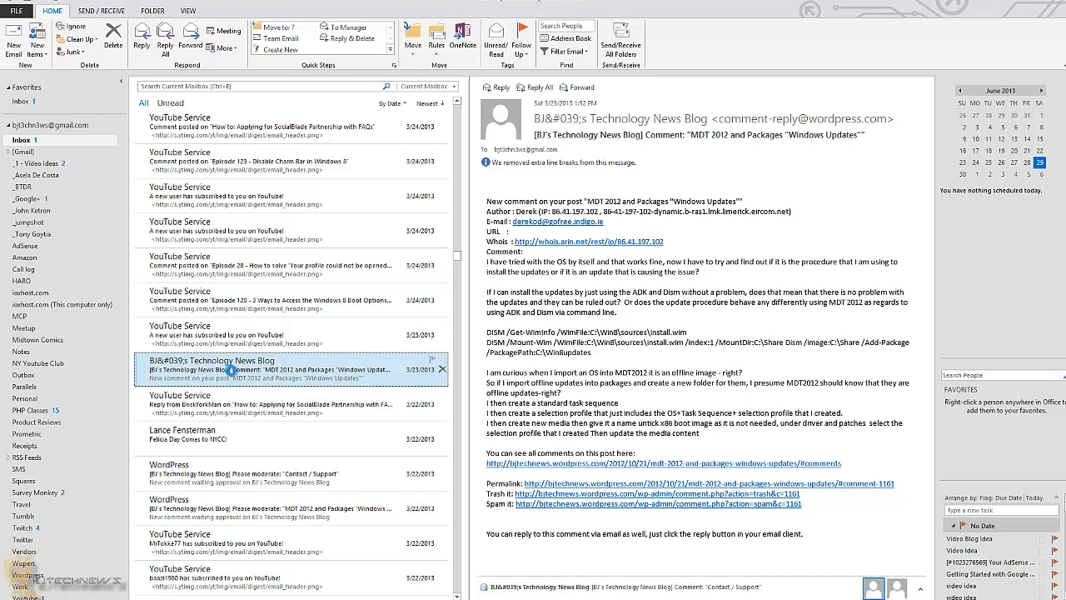
double_click(233, 360)
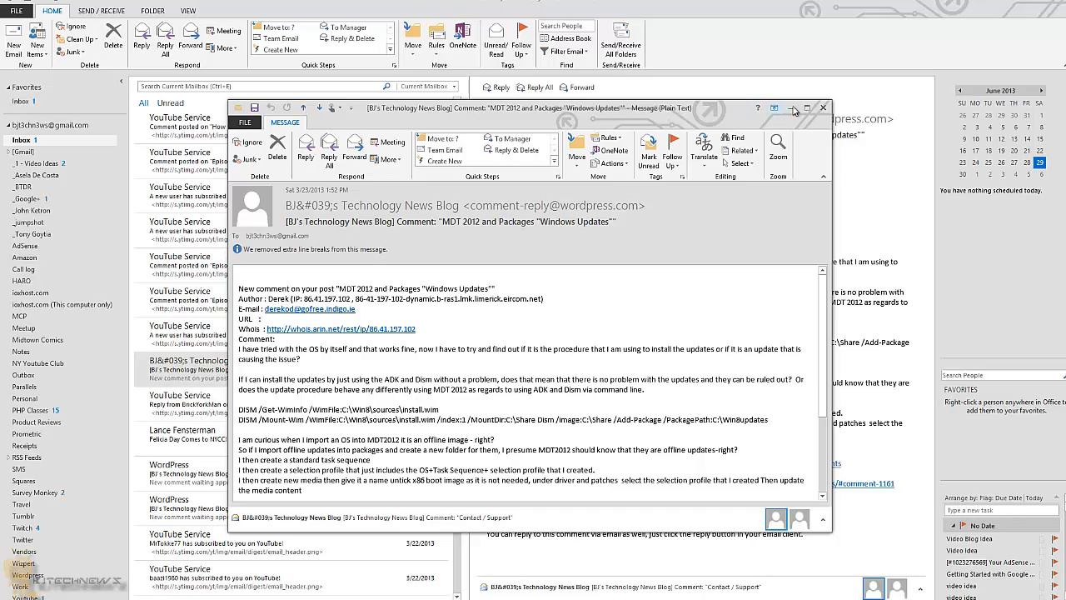
click(807, 107)
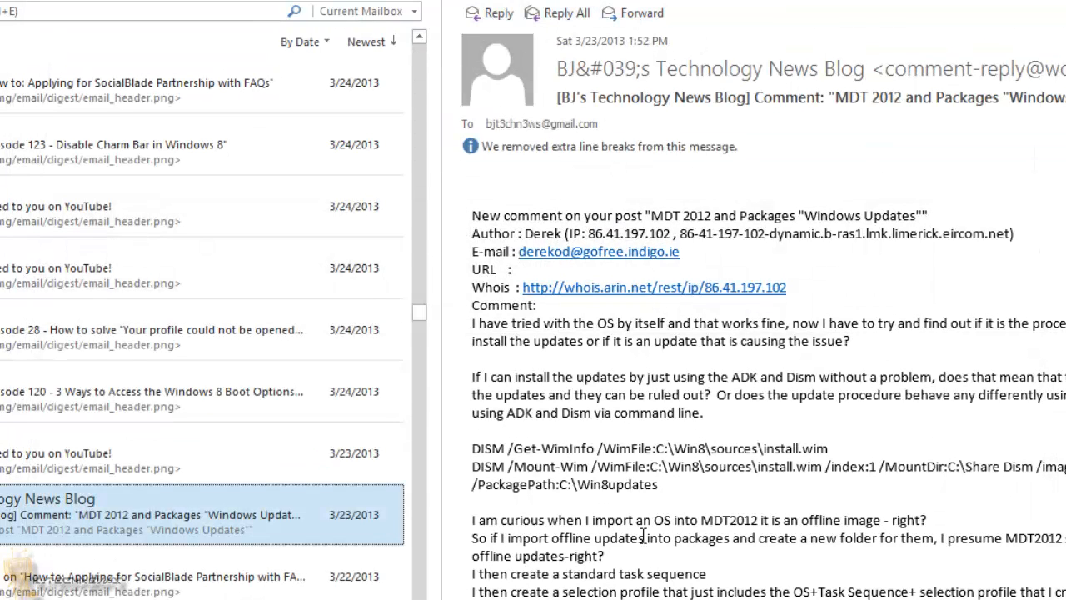
mouse_move(490, 12)
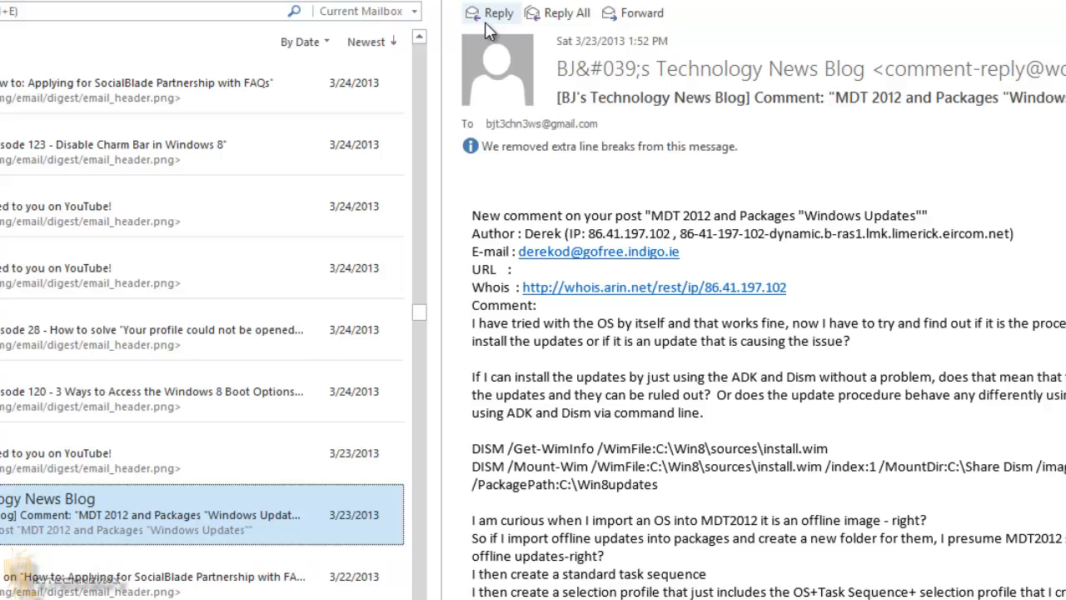
mouse_move(633, 12)
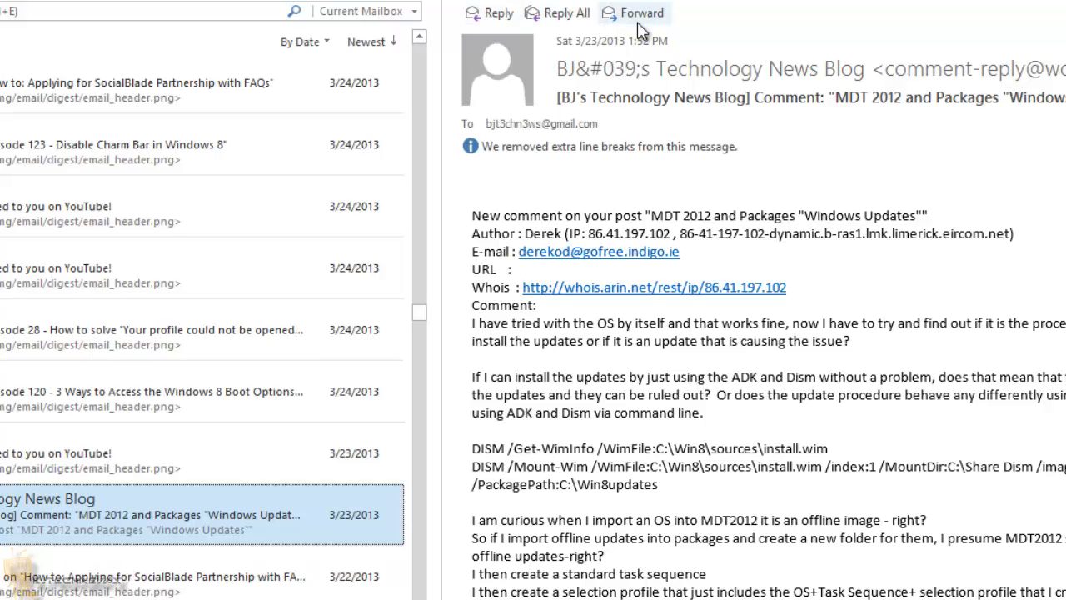